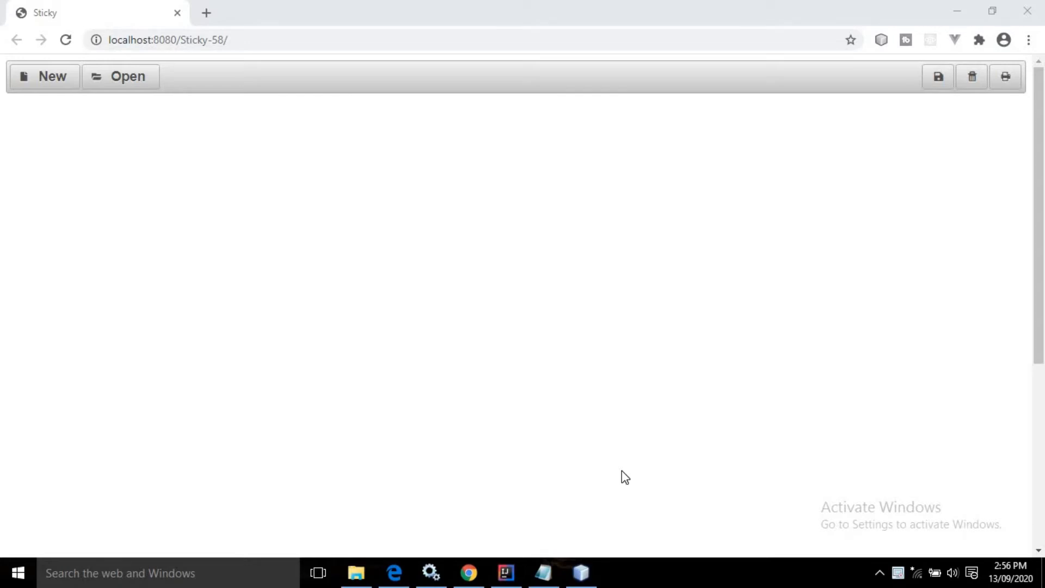
{"action": "mouse_move", "coordinate": [50, 122]}
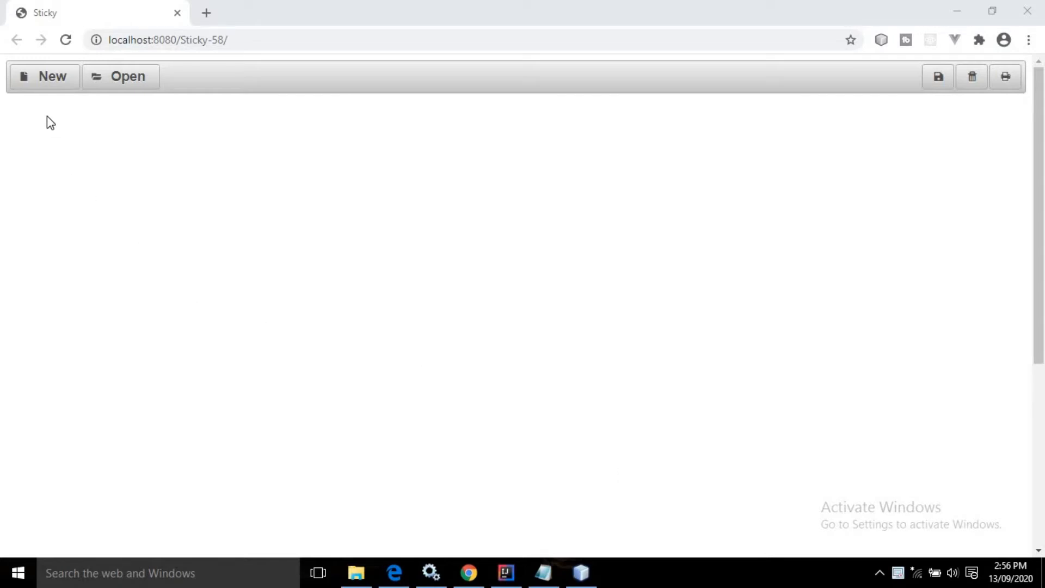
{"action": "mouse_move", "coordinate": [219, 158]}
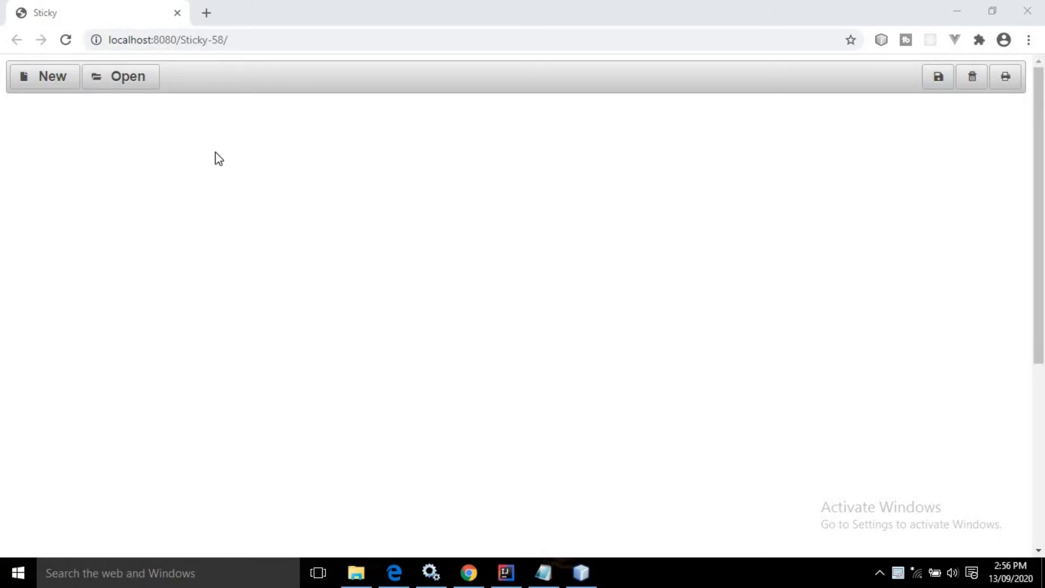
{"action": "mouse_move", "coordinate": [887, 117]}
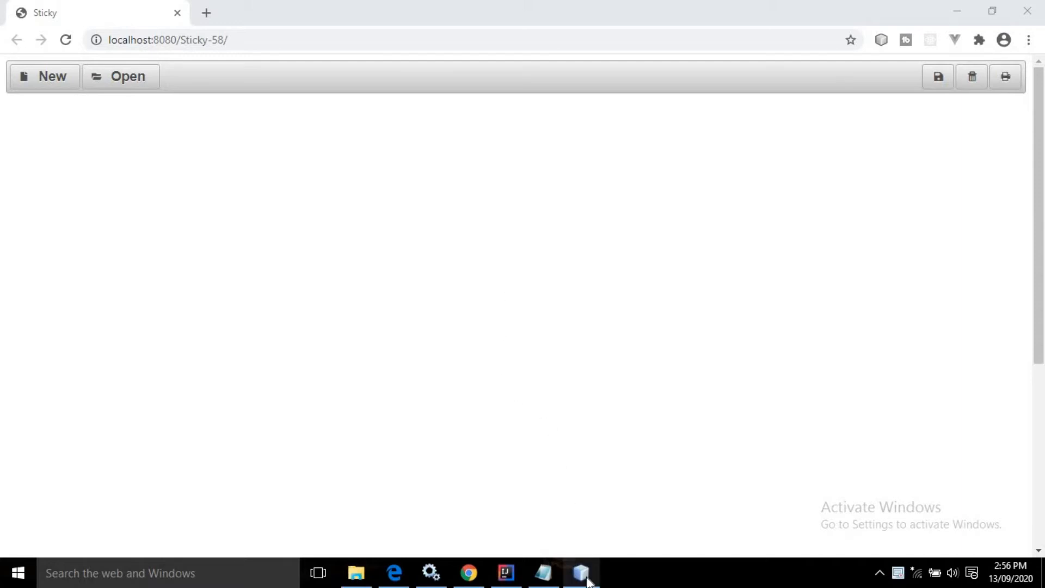
Review the Sticky project's file tree, then return to the index.xhtml source
{"action": "left_click", "coordinate": [581, 572]}
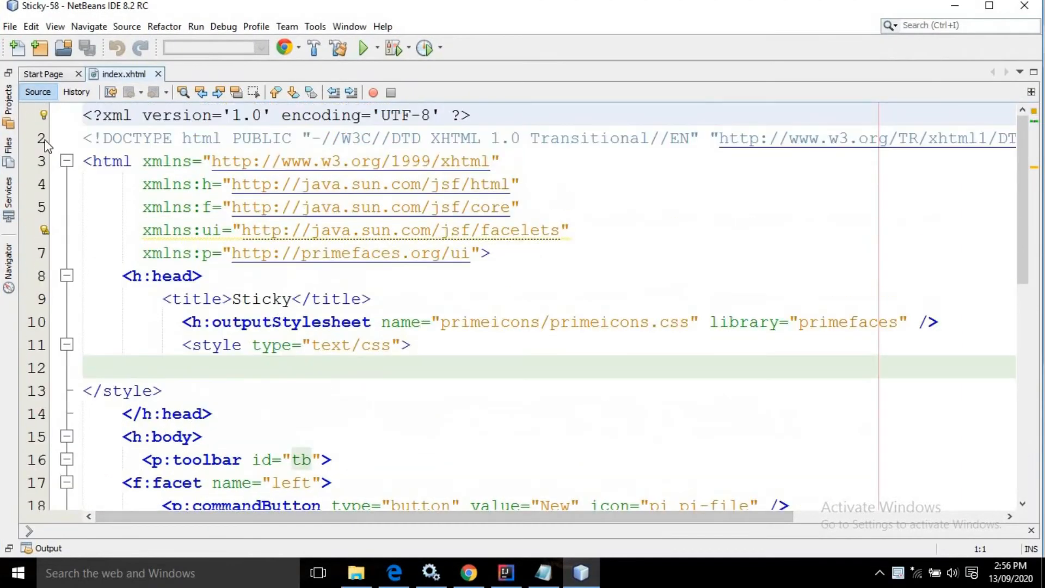
{"action": "left_click", "coordinate": [8, 107]}
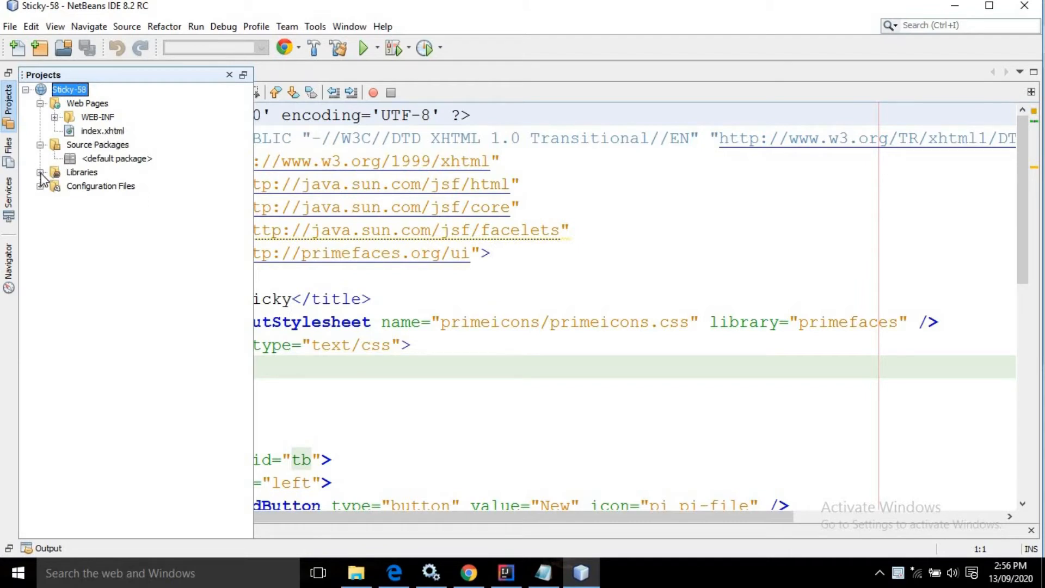
{"action": "left_click", "coordinate": [41, 172]}
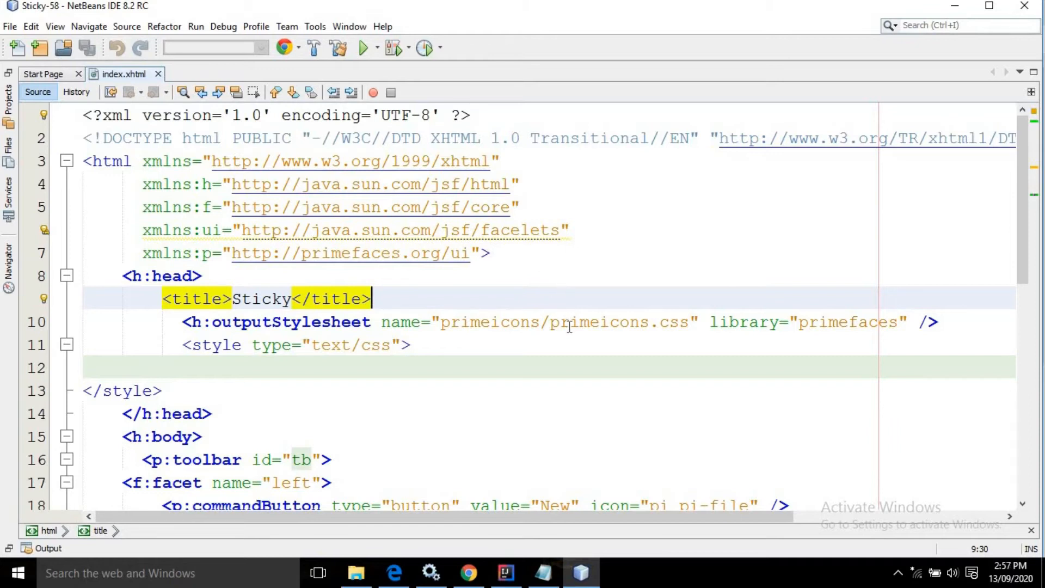
{"action": "scroll", "scroll_direction": "down", "scroll_amount": 3}
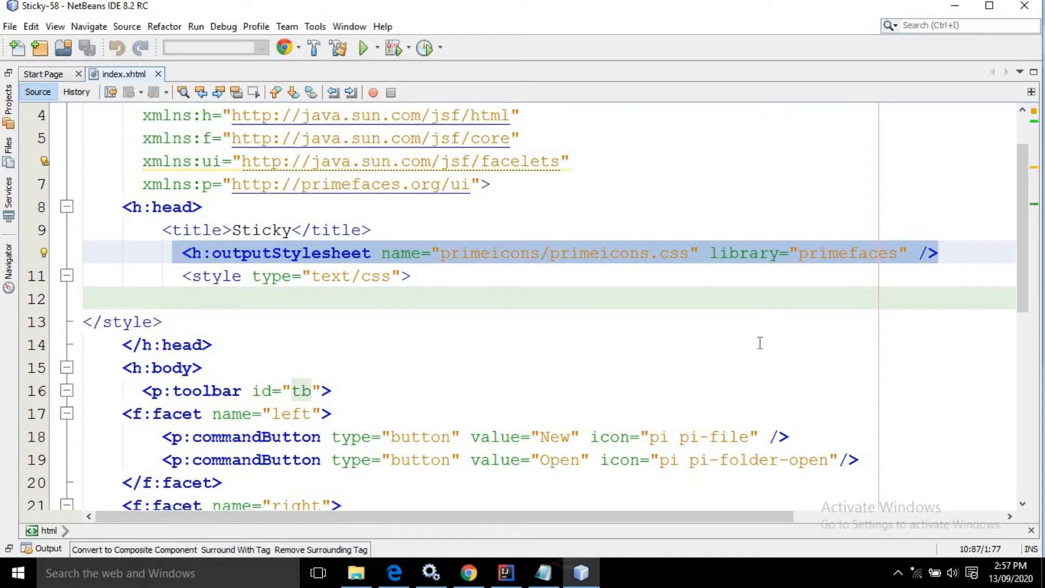
{"action": "scroll", "scroll_direction": "down", "scroll_amount": 3}
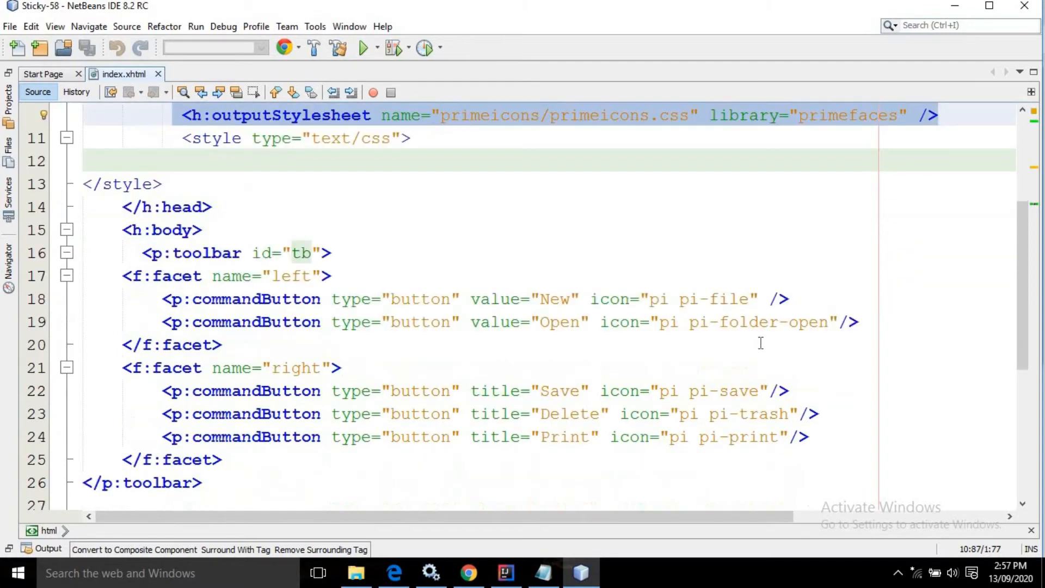
{"action": "scroll", "scroll_direction": "down", "scroll_amount": 3}
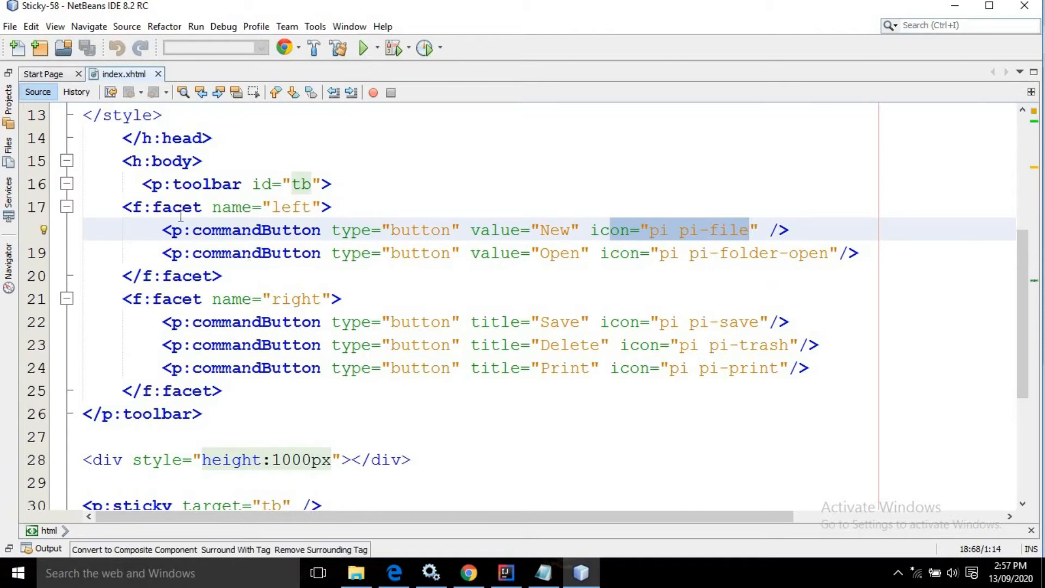
{"action": "mouse_move", "coordinate": [263, 220]}
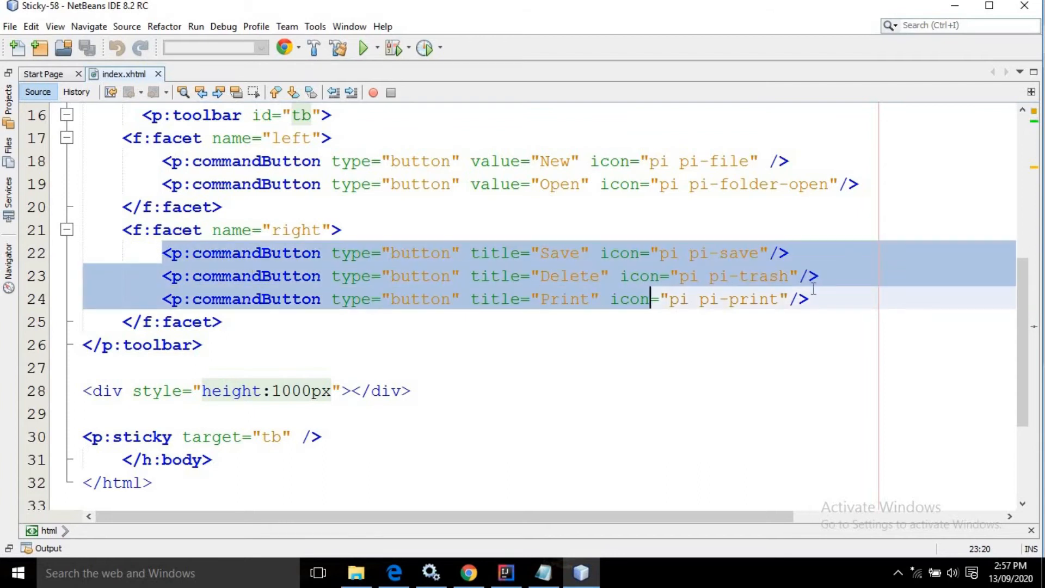
{"action": "left_click", "coordinate": [142, 345]}
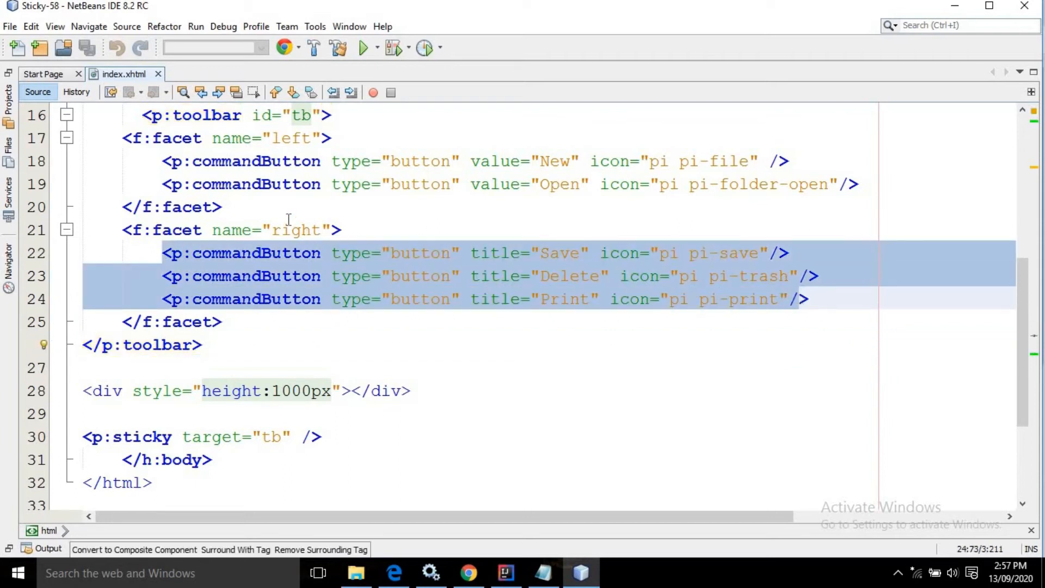
{"action": "left_click", "coordinate": [292, 230]}
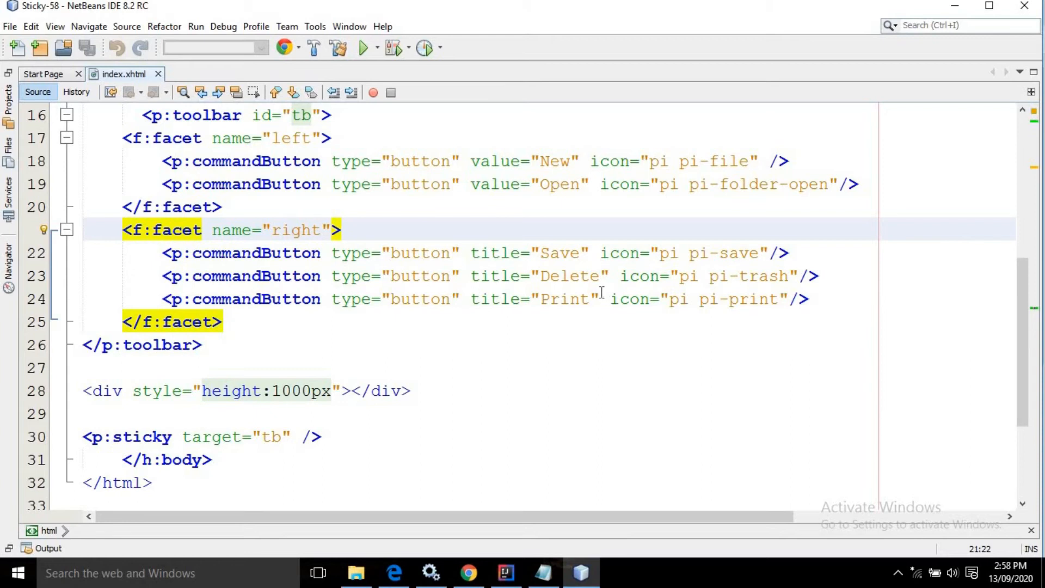
{"action": "mouse_move", "coordinate": [794, 278]}
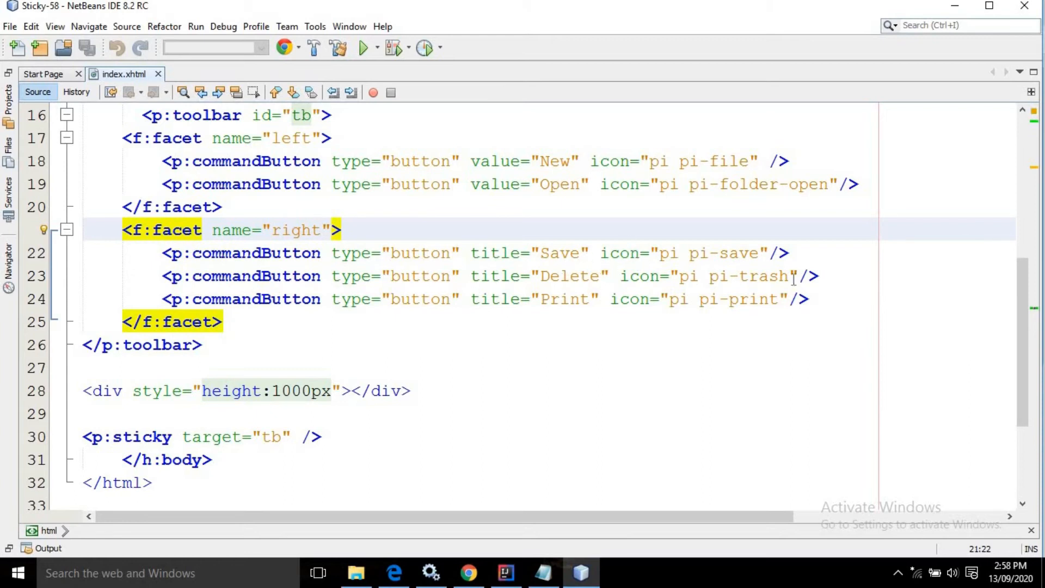
{"action": "left_click", "coordinate": [468, 573]}
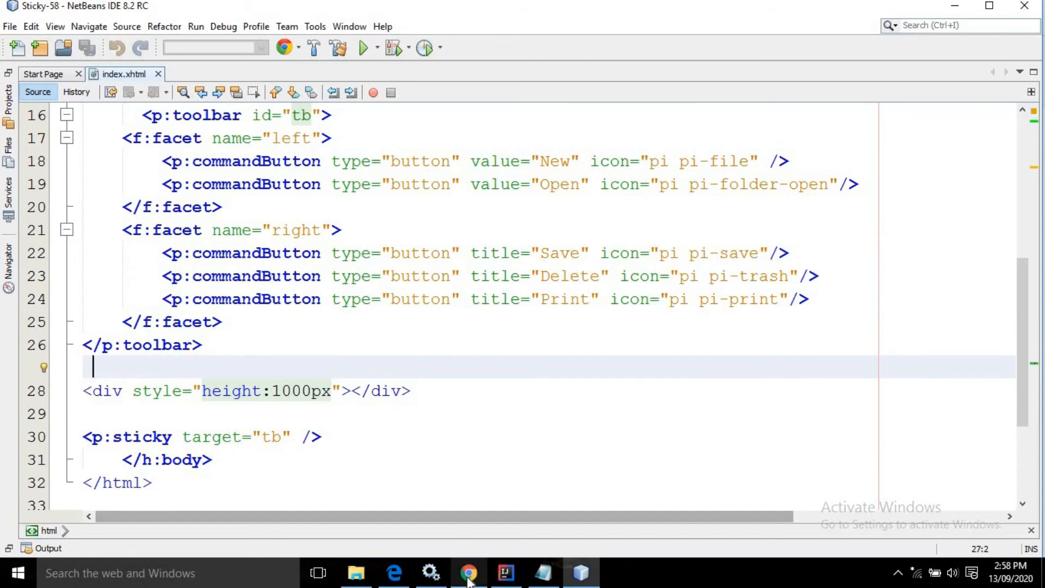
{"action": "left_click", "coordinate": [469, 573]}
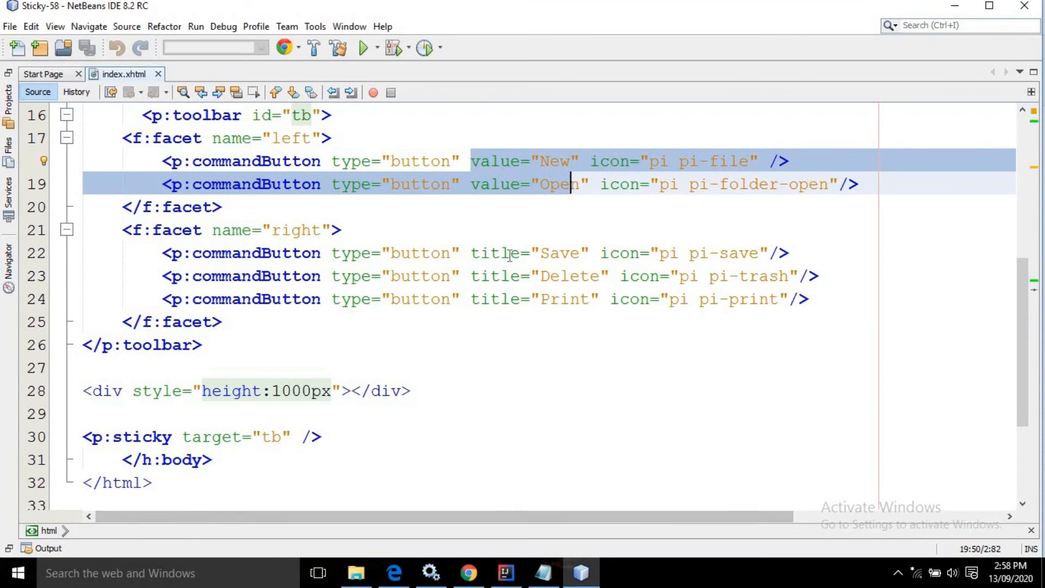
{"action": "left_click", "coordinate": [509, 253]}
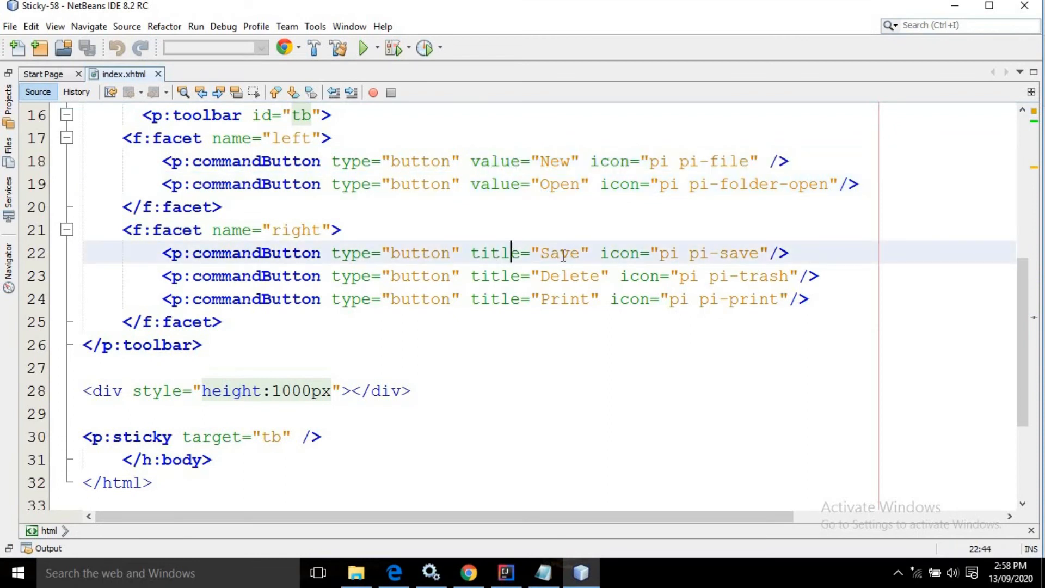
{"action": "mouse_move", "coordinate": [529, 287]}
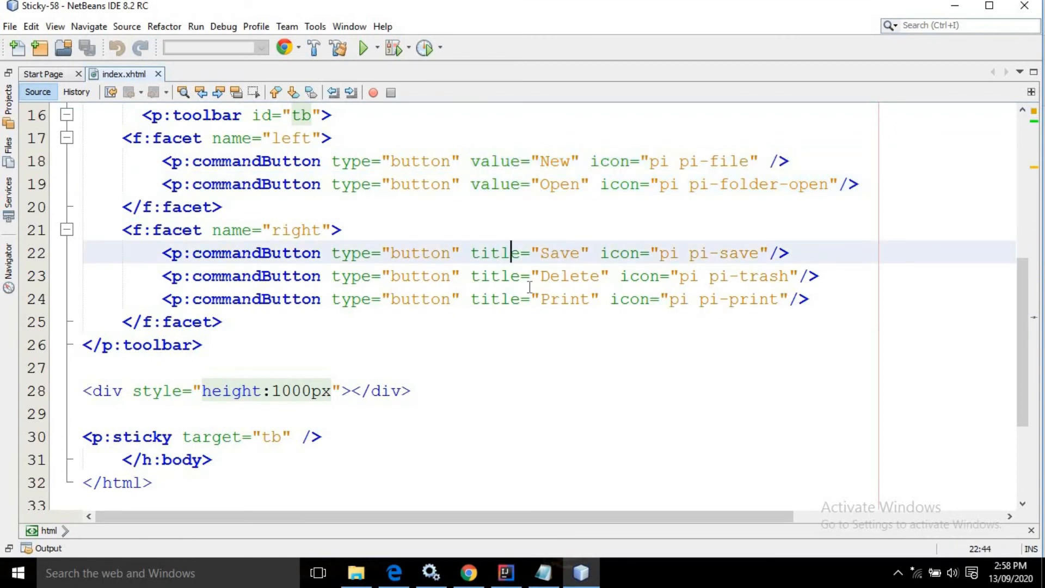
{"action": "scroll", "scroll_direction": "down", "scroll_amount": 3}
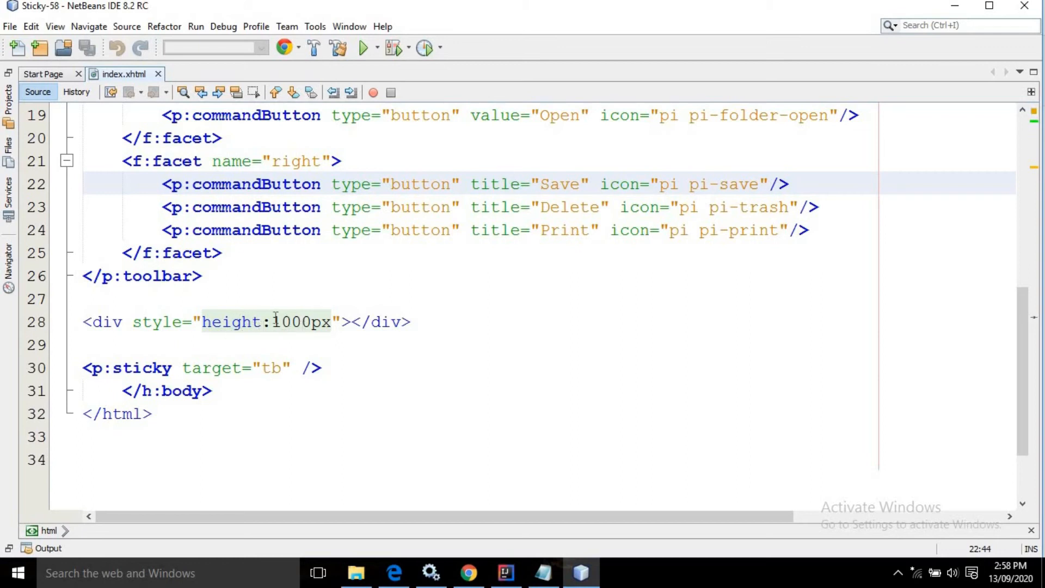
{"action": "mouse_move", "coordinate": [413, 371]}
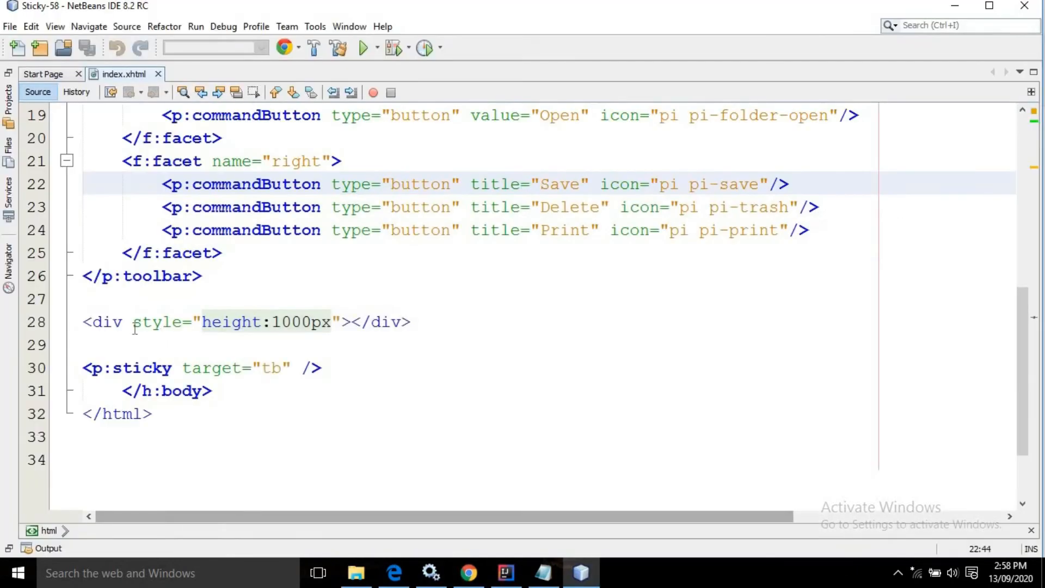
{"action": "left_click", "coordinate": [133, 323]}
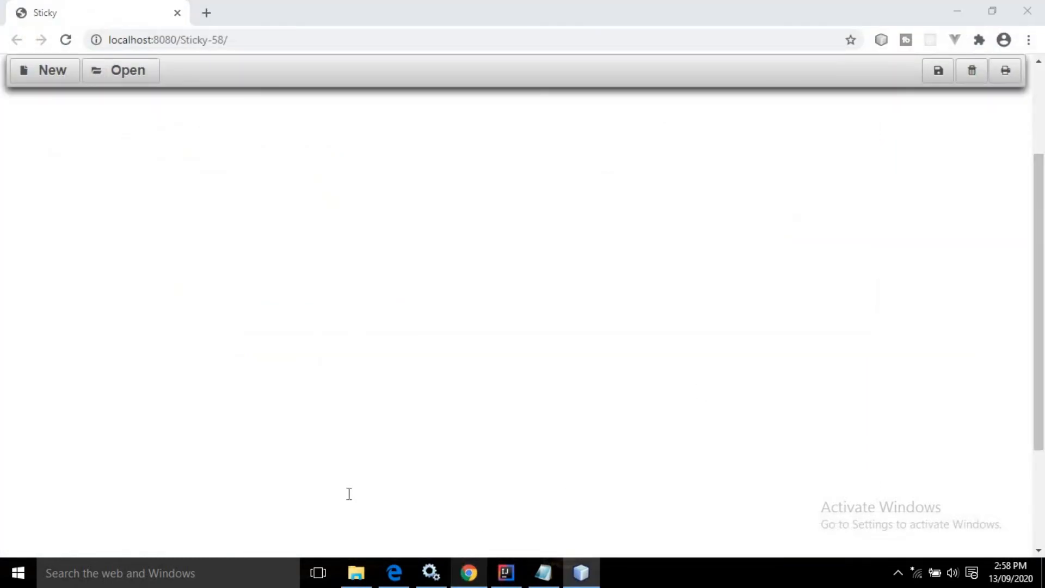
{"action": "left_click", "coordinate": [505, 572]}
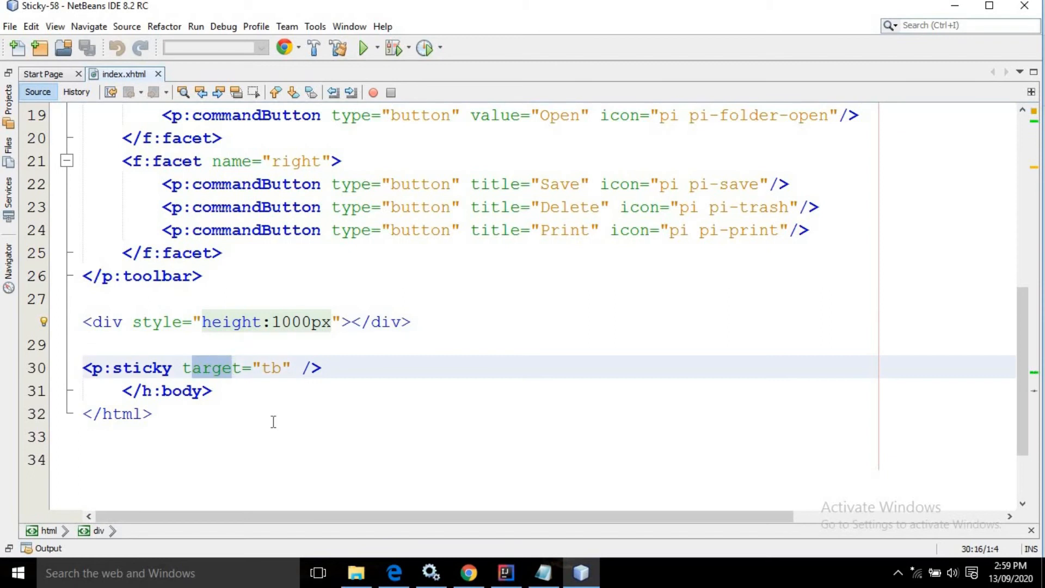
{"action": "scroll", "scroll_direction": "up", "scroll_amount": 3}
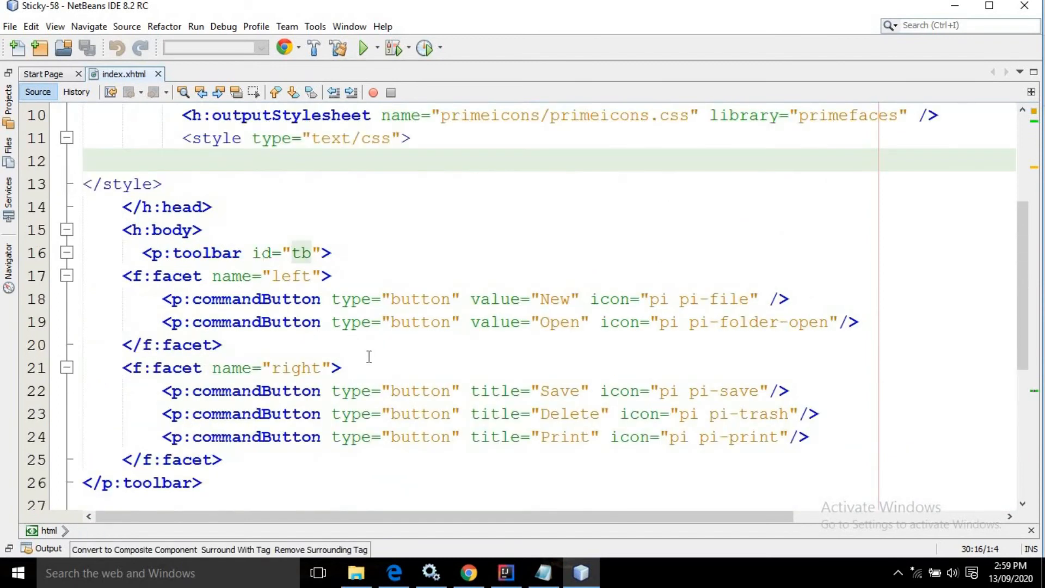
{"action": "scroll", "scroll_direction": "down", "scroll_amount": 3}
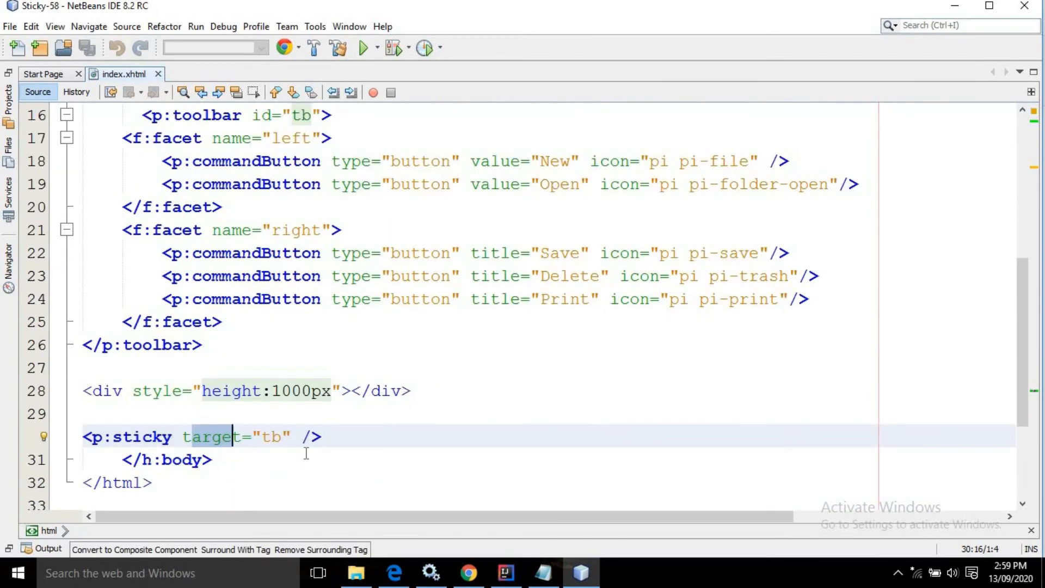
{"action": "double_click", "coordinate": [165, 460]}
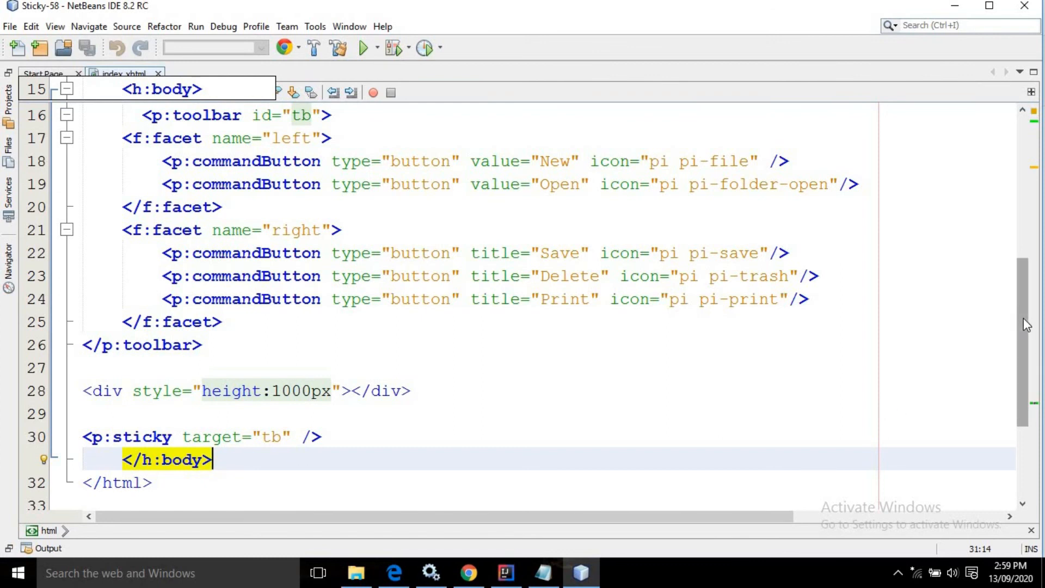
{"action": "scroll", "scroll_direction": "up", "scroll_amount": 3}
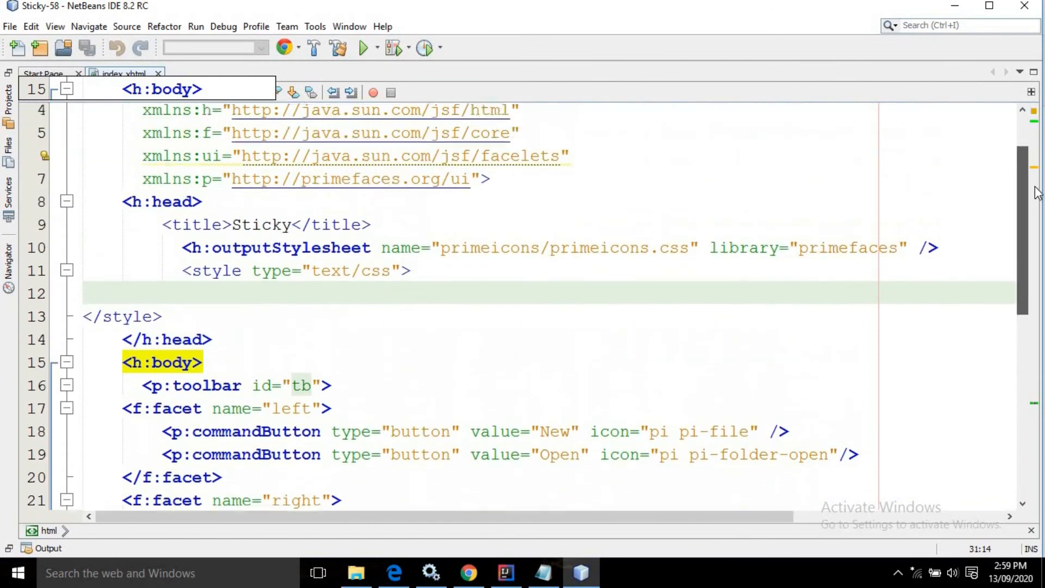
{"action": "scroll", "scroll_direction": "up", "scroll_amount": 3}
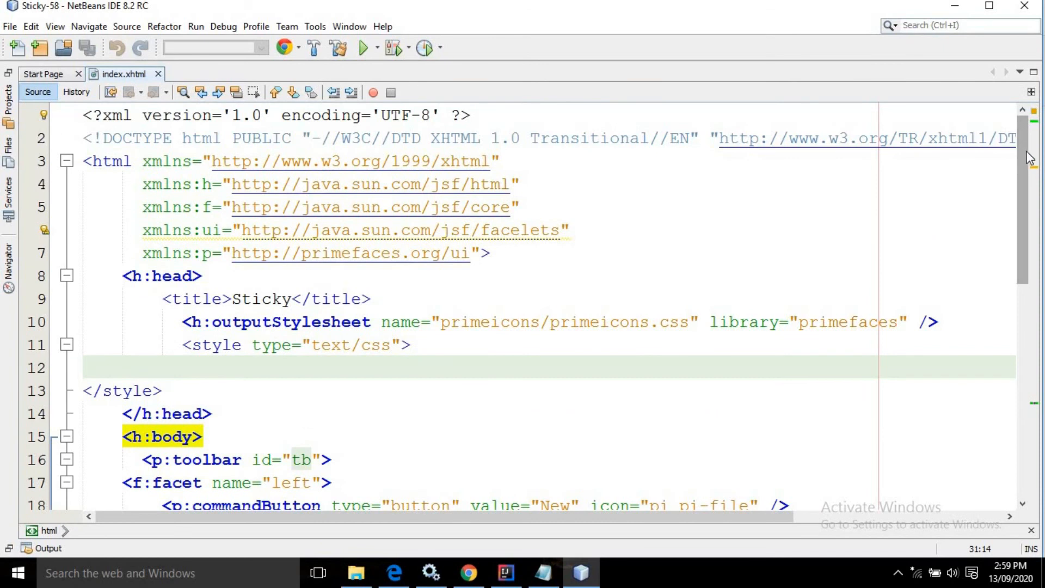
{"action": "scroll", "scroll_direction": "down", "scroll_amount": 3}
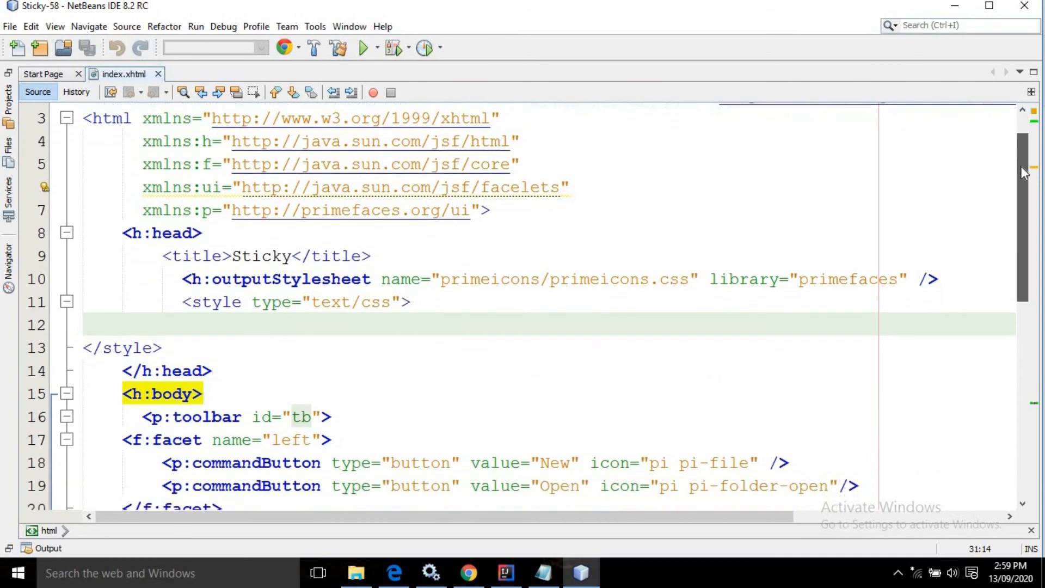
{"action": "scroll", "scroll_direction": "down", "scroll_amount": 3}
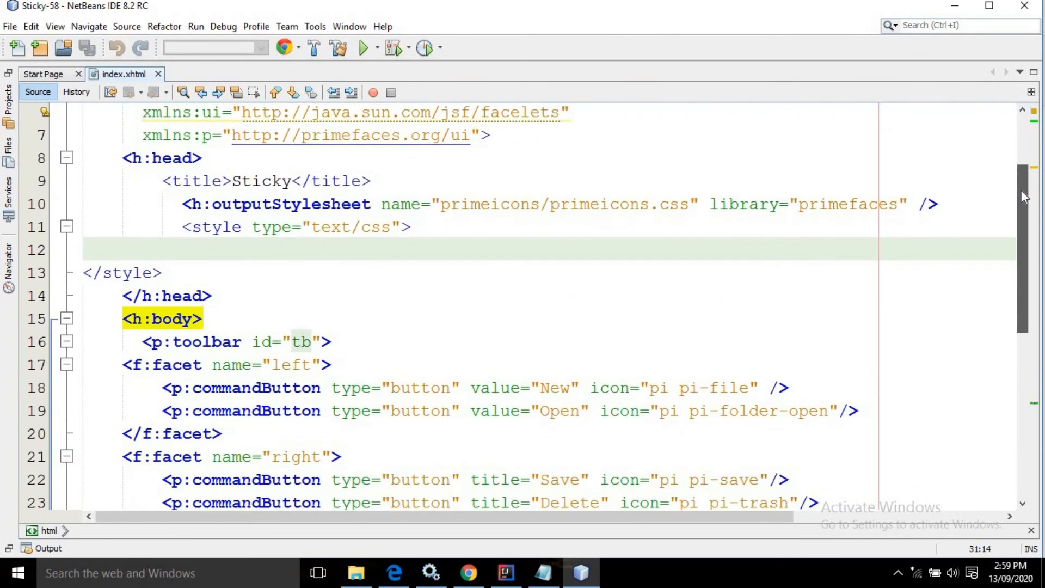
{"action": "scroll", "scroll_direction": "down", "scroll_amount": 3}
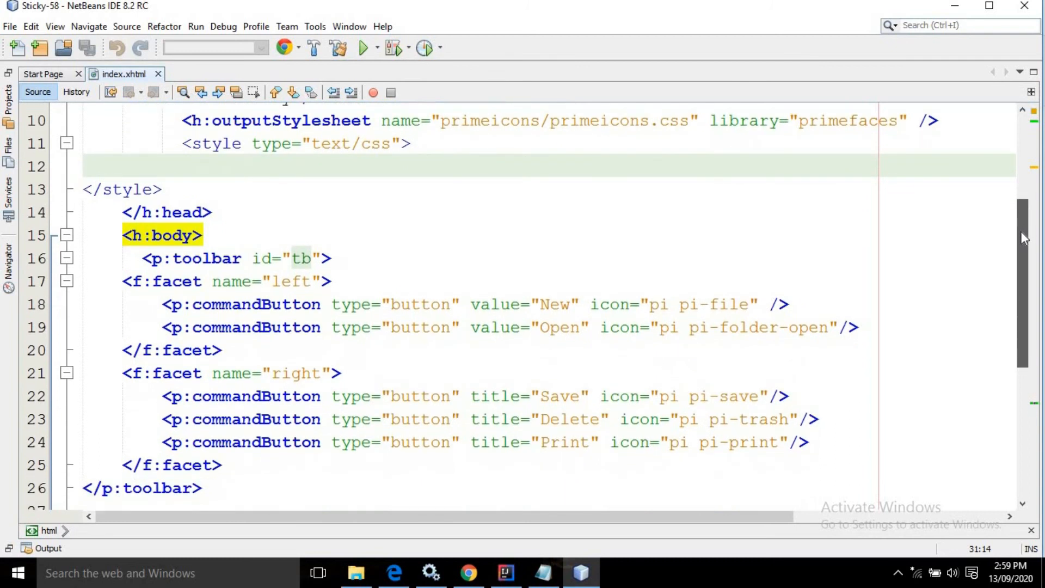
{"action": "scroll", "scroll_direction": "down", "scroll_amount": 3}
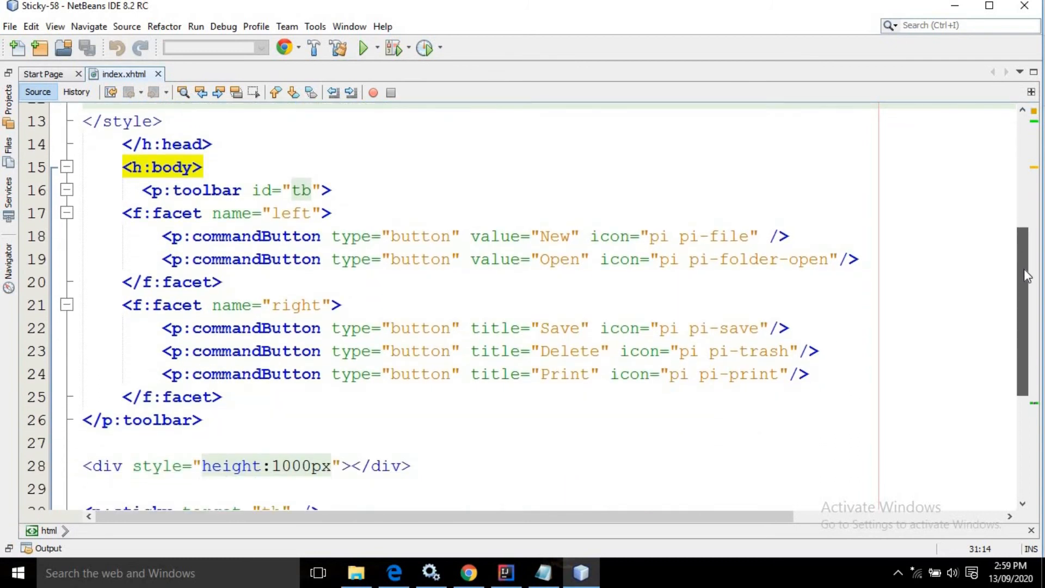
{"action": "scroll", "scroll_direction": "down", "scroll_amount": 3}
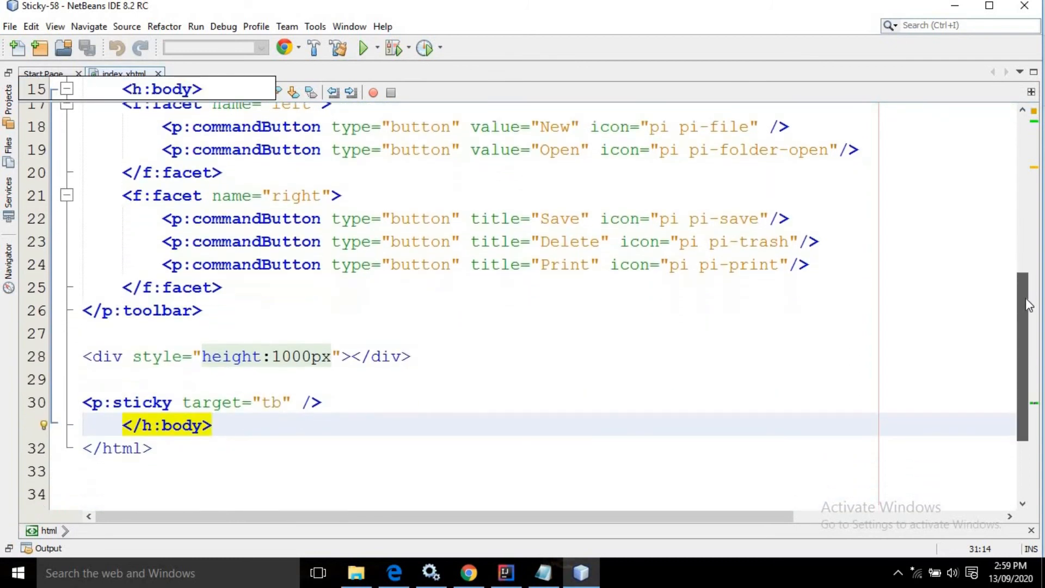